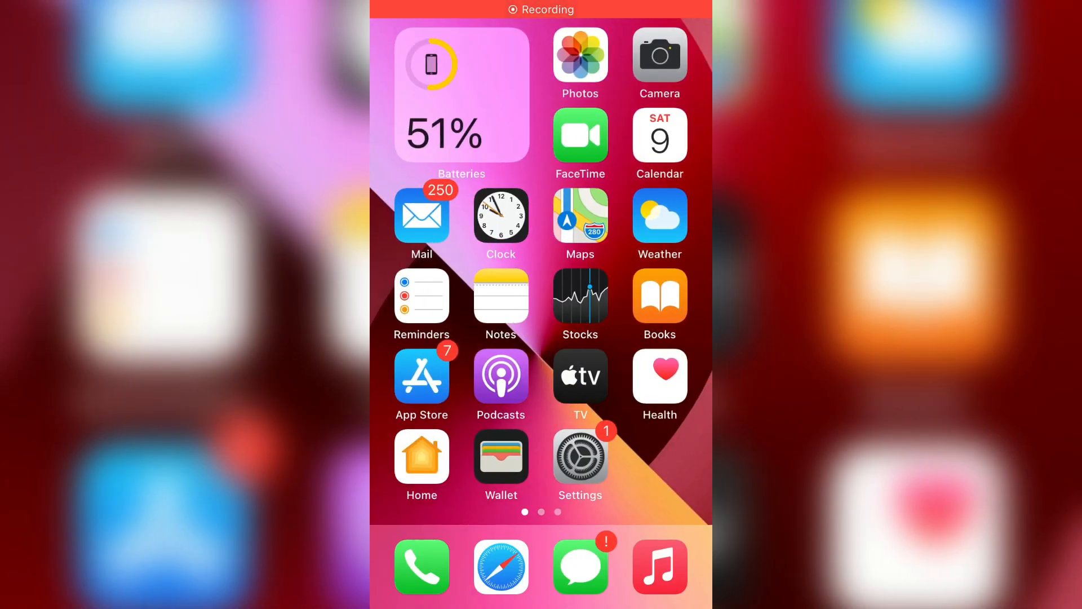
Step: Launch Safari and load the iCloud website from the address bar
{"action": "left_click", "coordinate": [658, 56]}
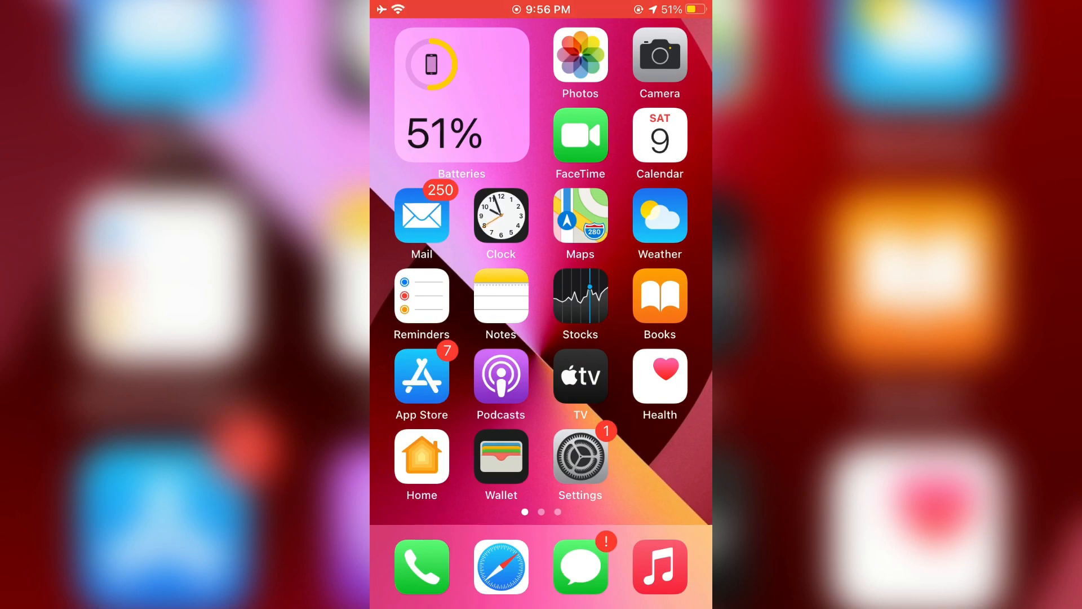
{"action": "left_click", "coordinate": [500, 567]}
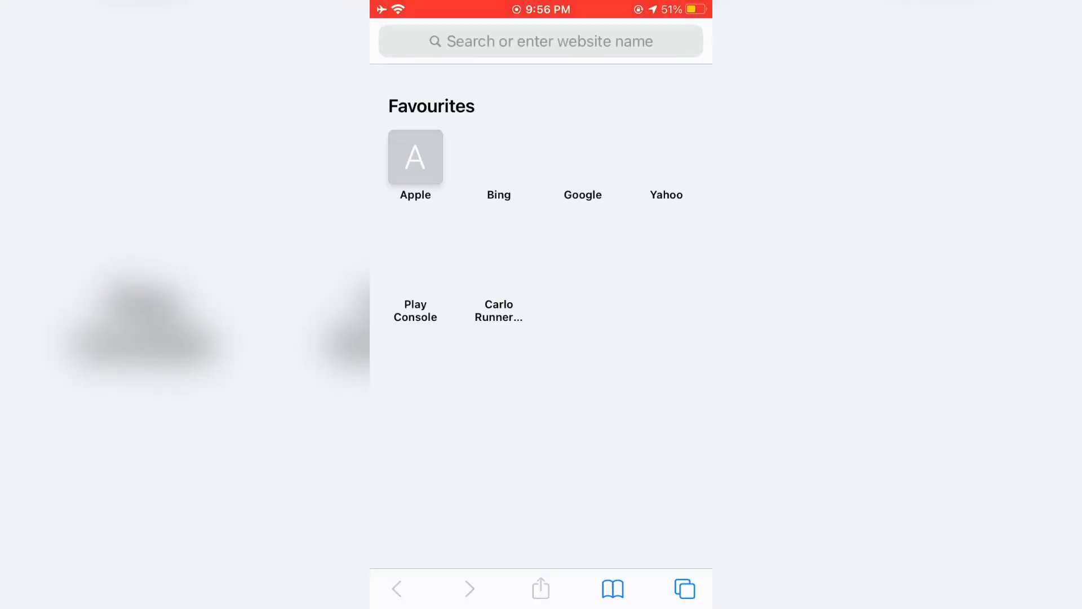
{"action": "left_click", "coordinate": [541, 40]}
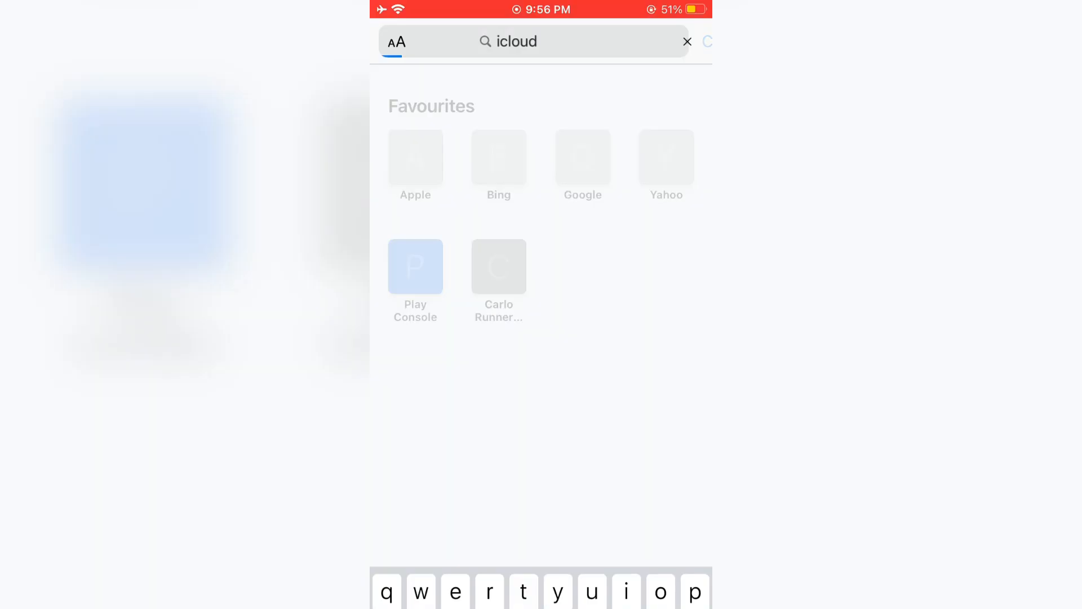
{"action": "key", "text": "Enter"}
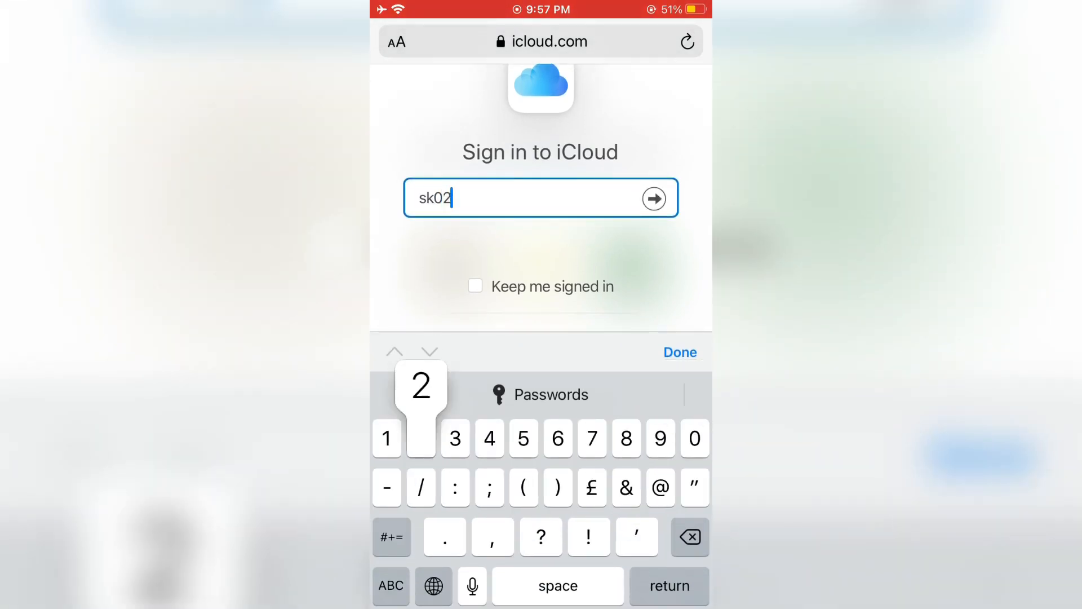
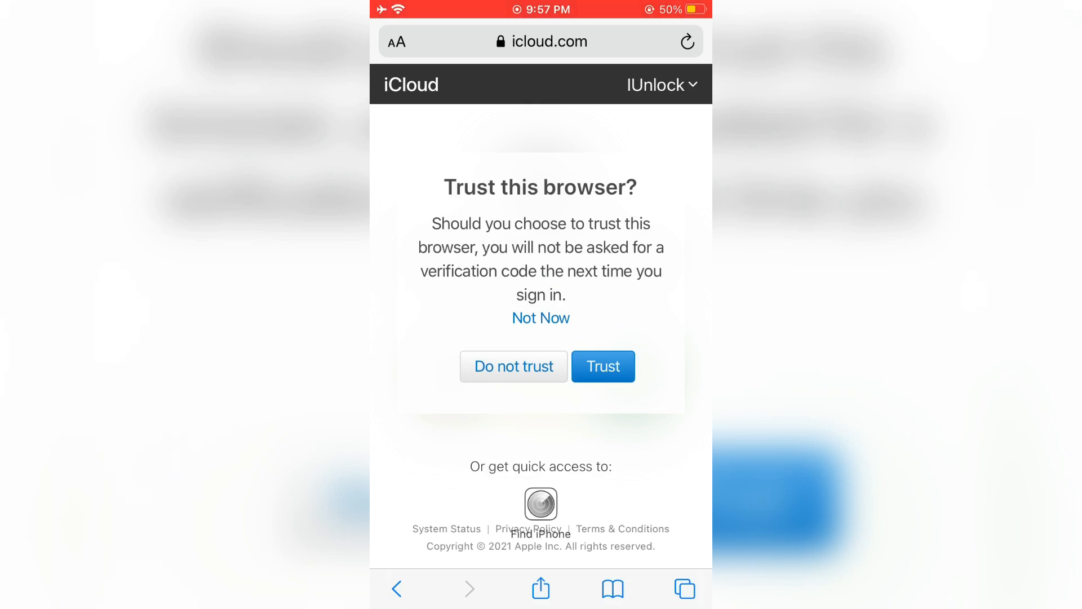
Step: Answer the trust-this-browser prompt to reach the Find iPhone device list
{"action": "left_click", "coordinate": [602, 365]}
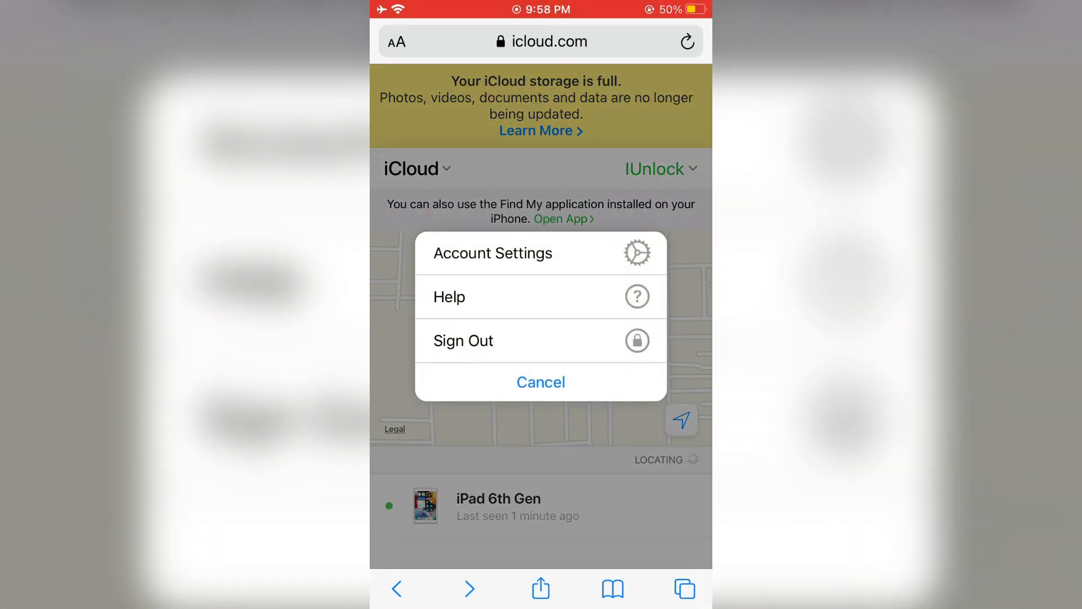
Step: Select iPad 6th Gen in Find iPhone and start Erase iPad to reach the confirmation
{"action": "left_click", "coordinate": [540, 382]}
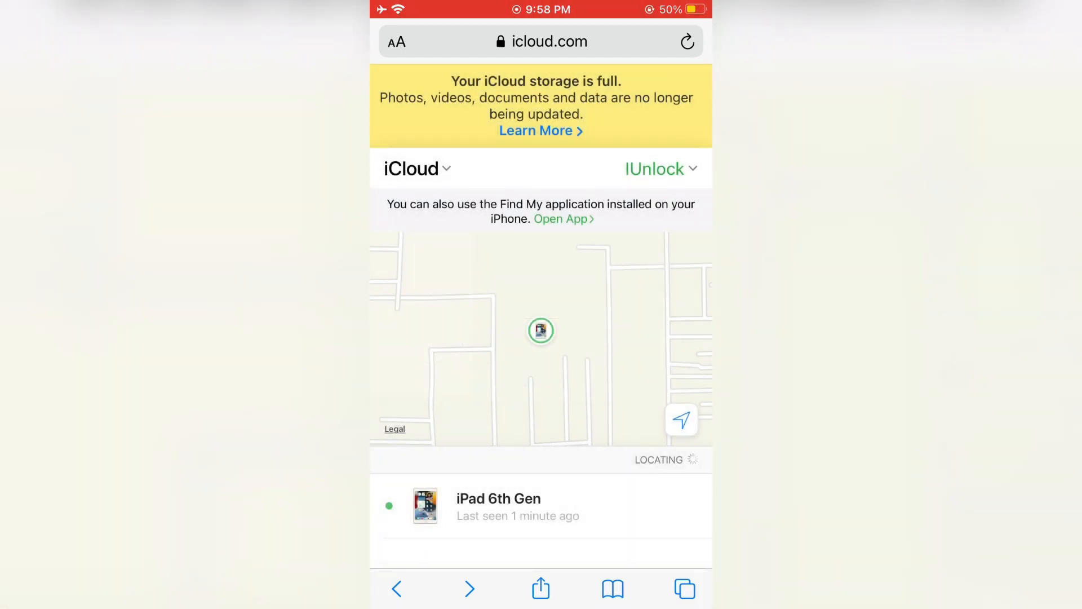
{"action": "left_click", "coordinate": [416, 168]}
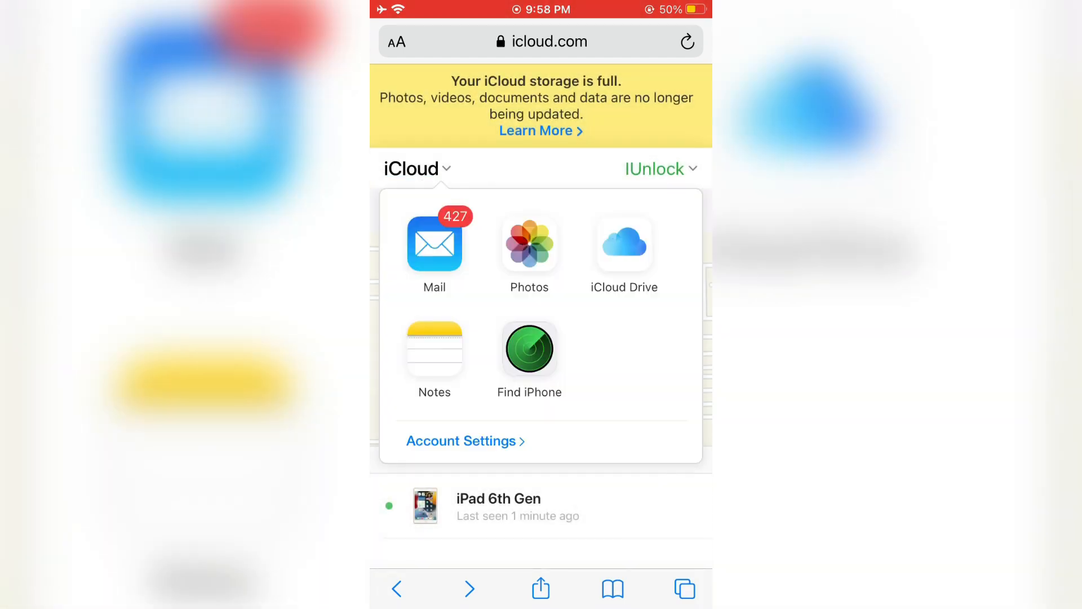
{"action": "left_click", "coordinate": [529, 347]}
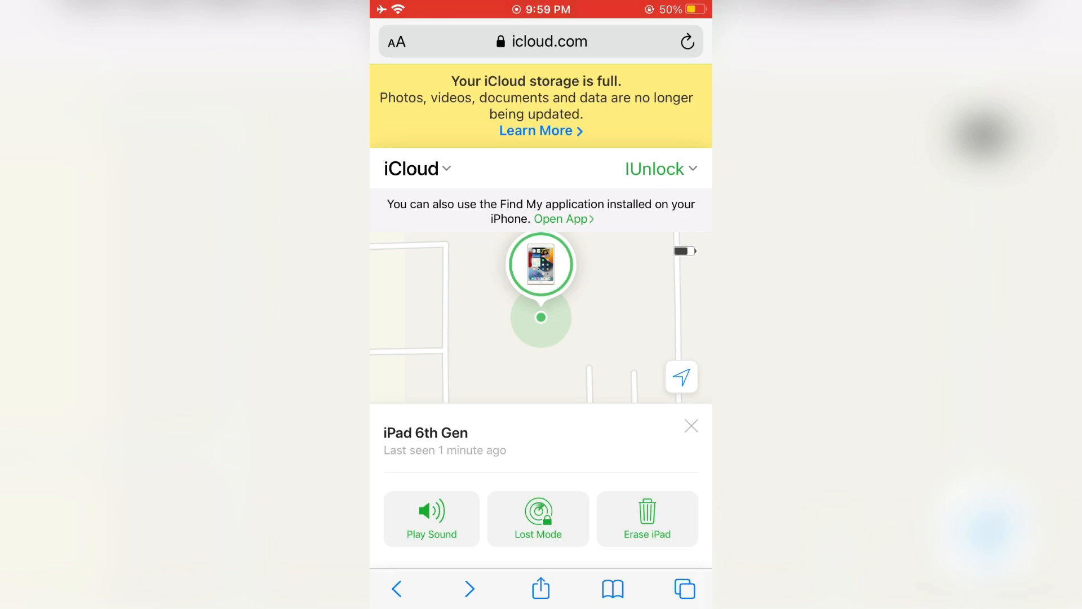
{"action": "left_click", "coordinate": [647, 519]}
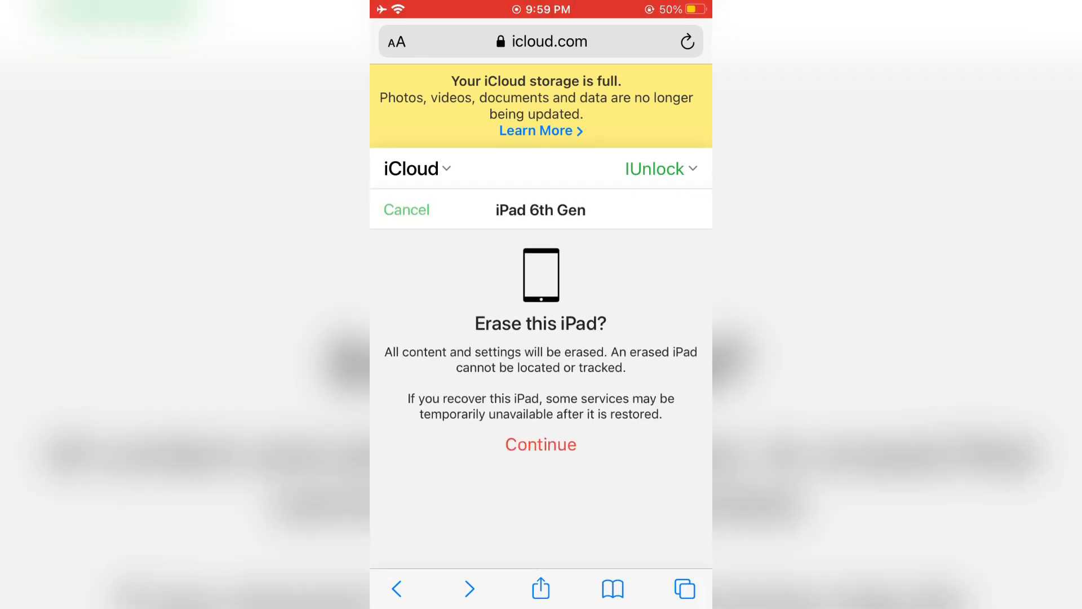